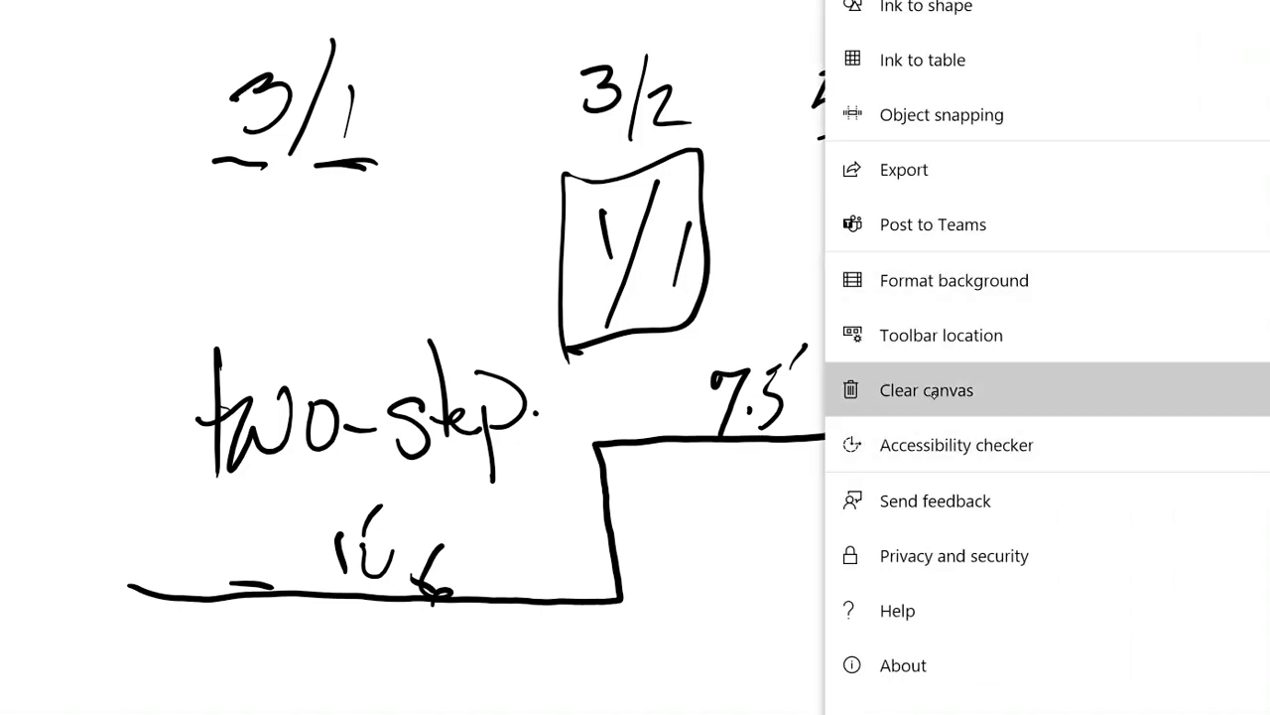
Clear the canvas so the earlier two-step sketch is wiped off the board
{"action": "left_click", "coordinate": [929, 389]}
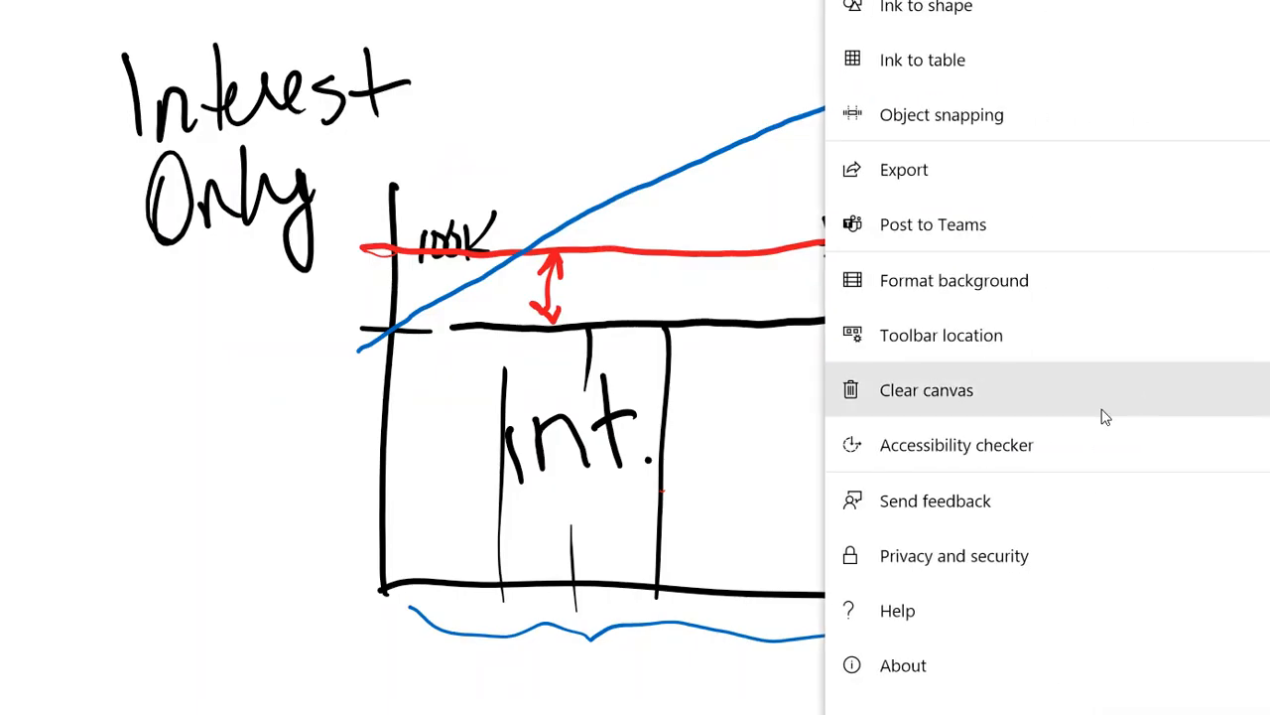